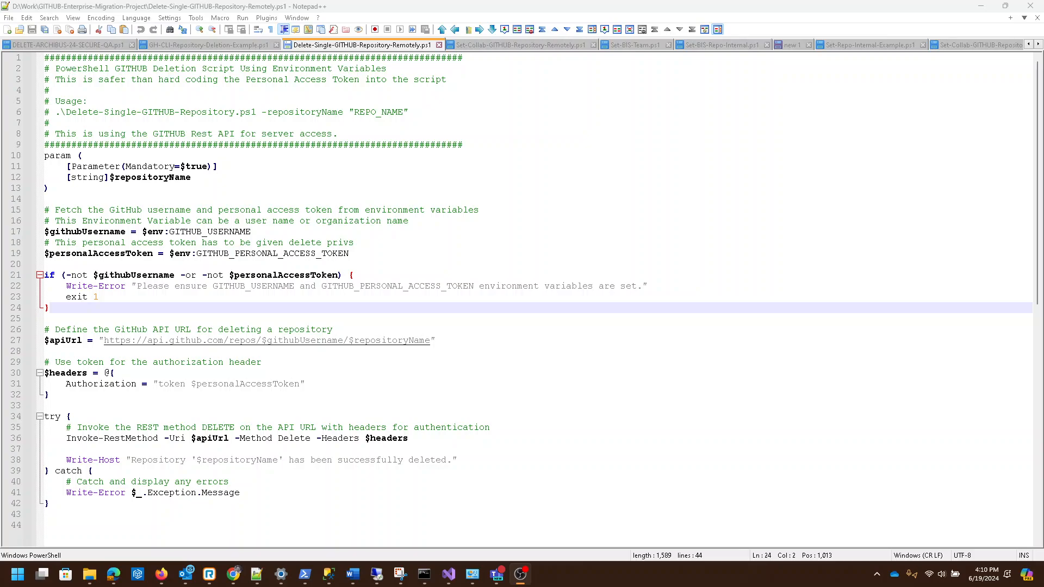
mouse_move(241, 367)
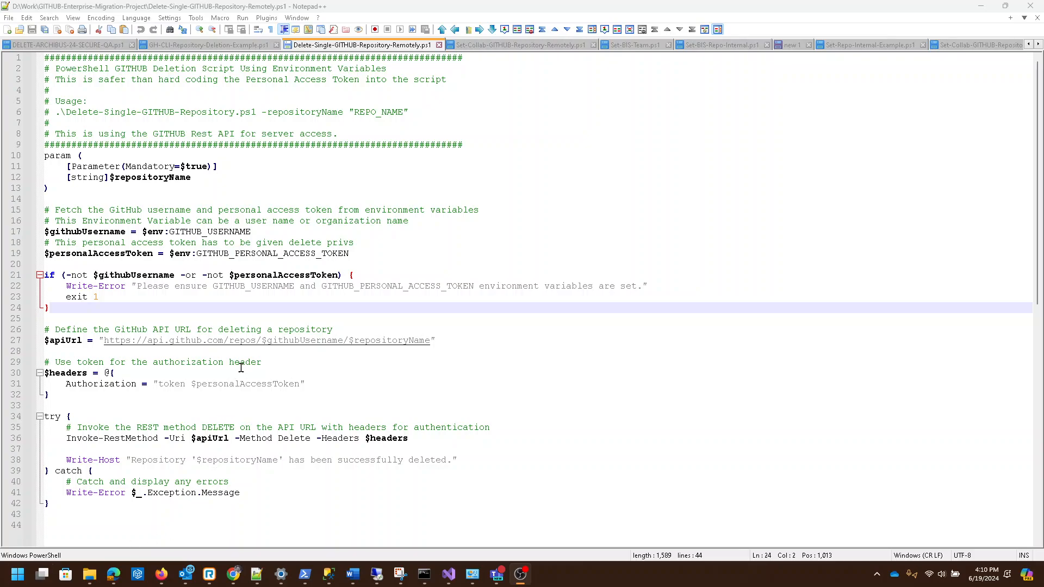
mouse_move(267, 166)
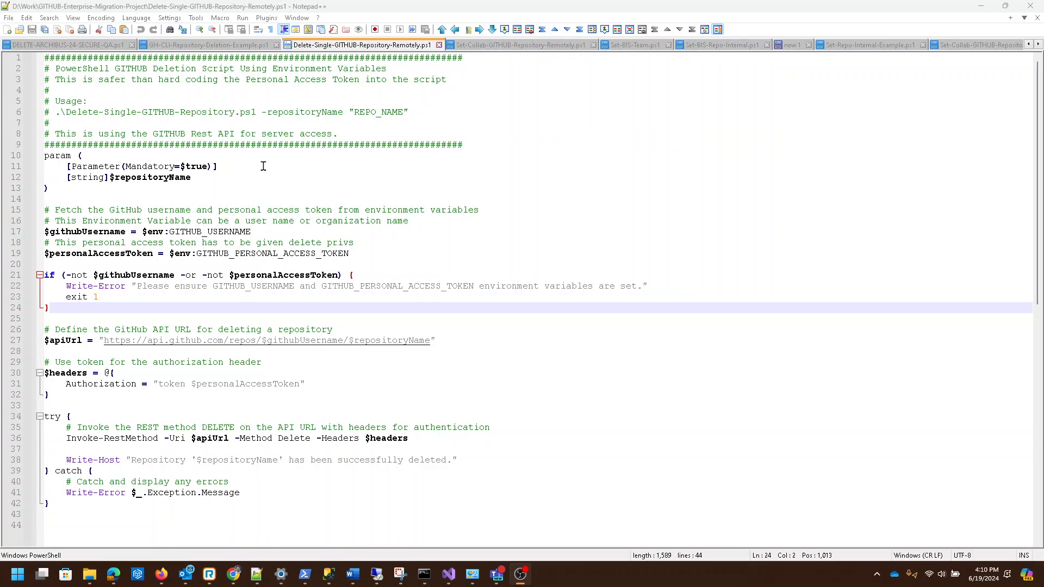
mouse_move(380, 196)
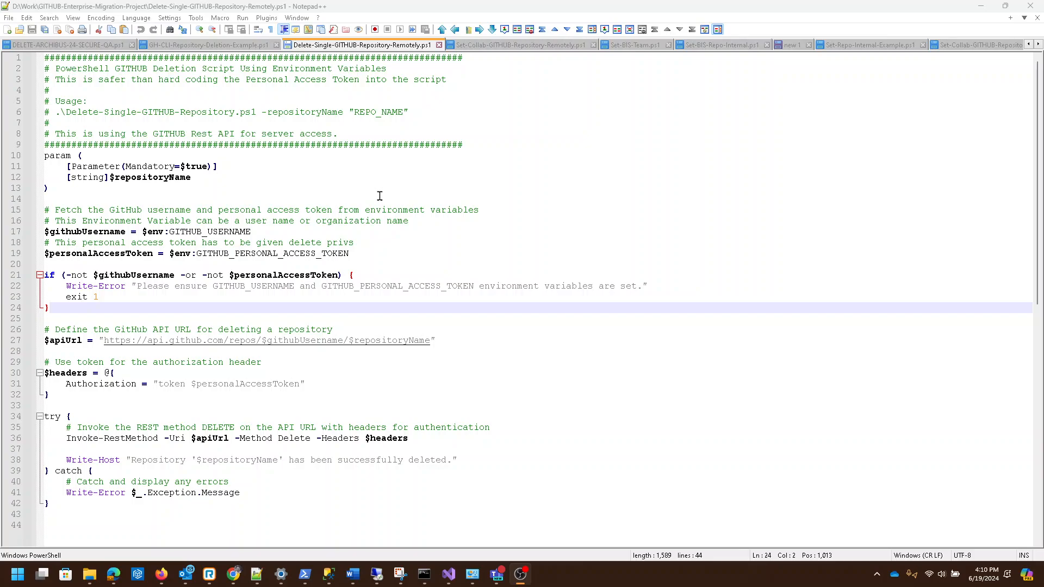
mouse_move(356, 184)
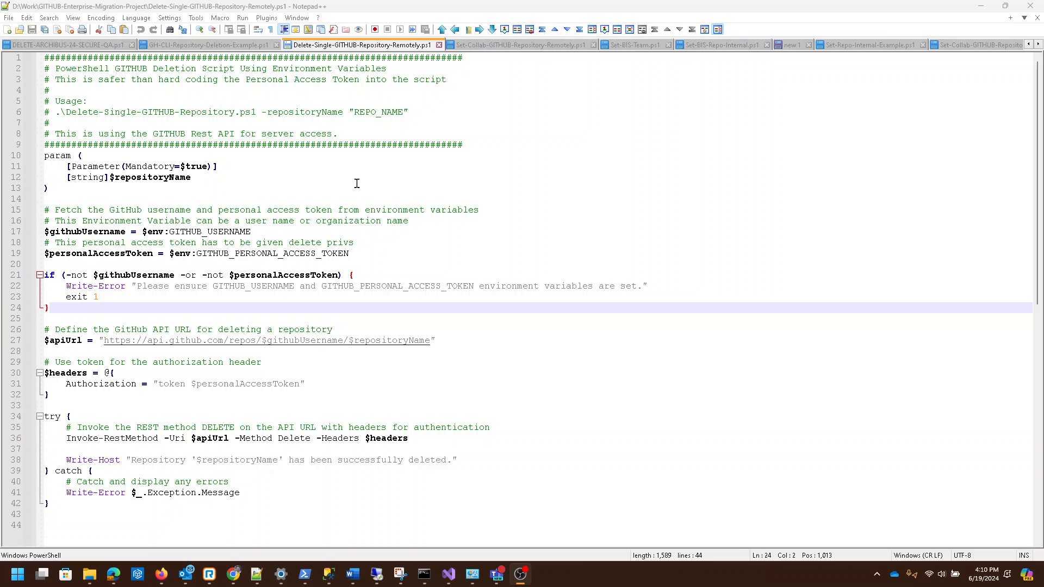
mouse_move(383, 172)
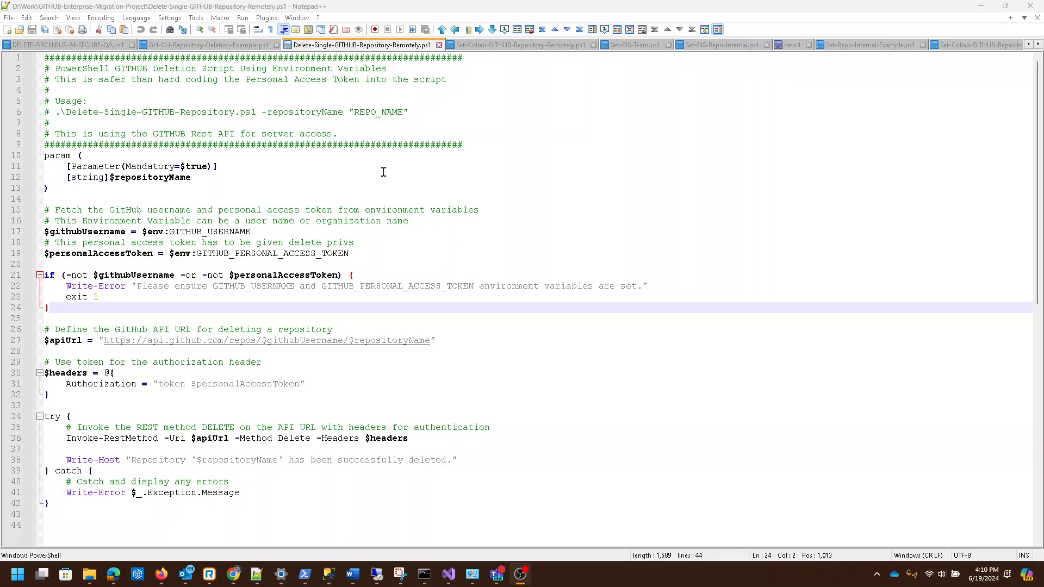
mouse_move(327, 183)
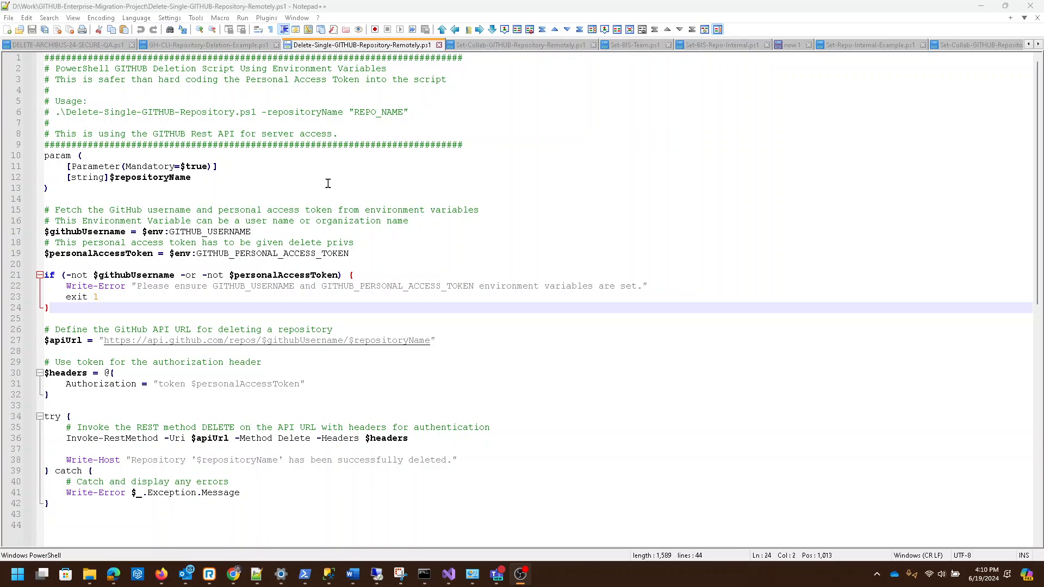
mouse_move(296, 195)
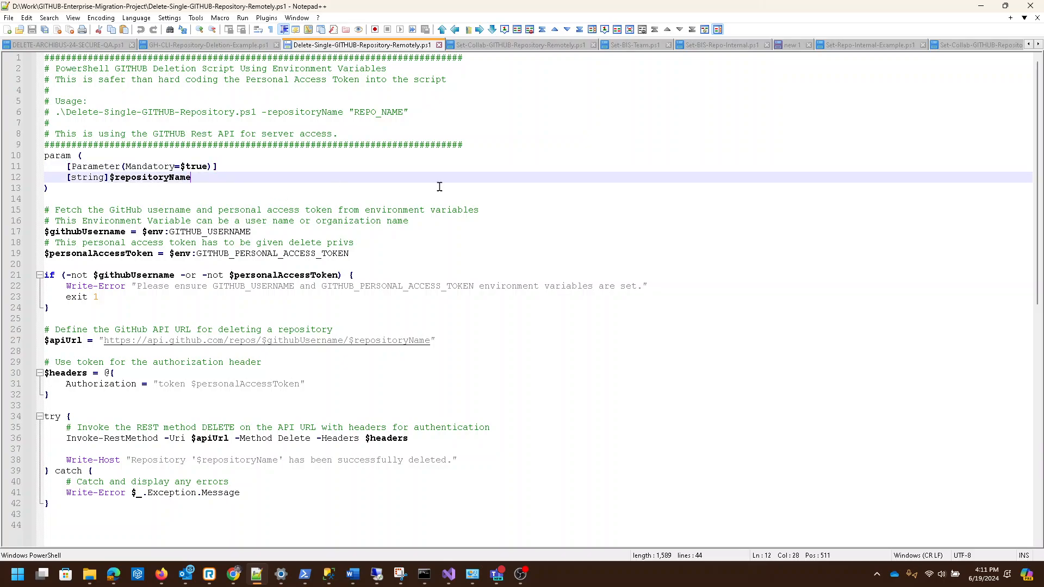
mouse_move(468, 153)
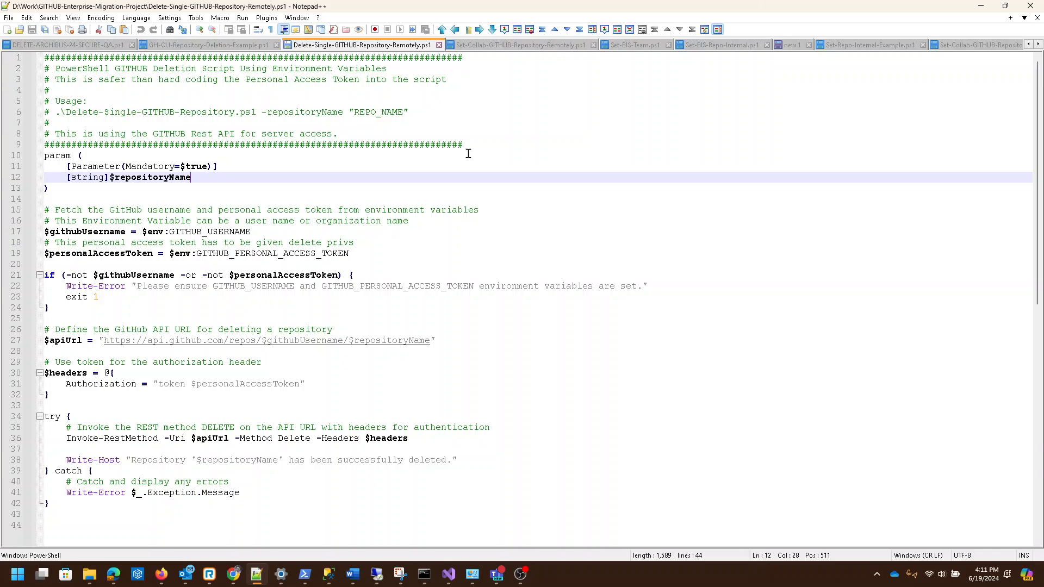
mouse_move(243, 251)
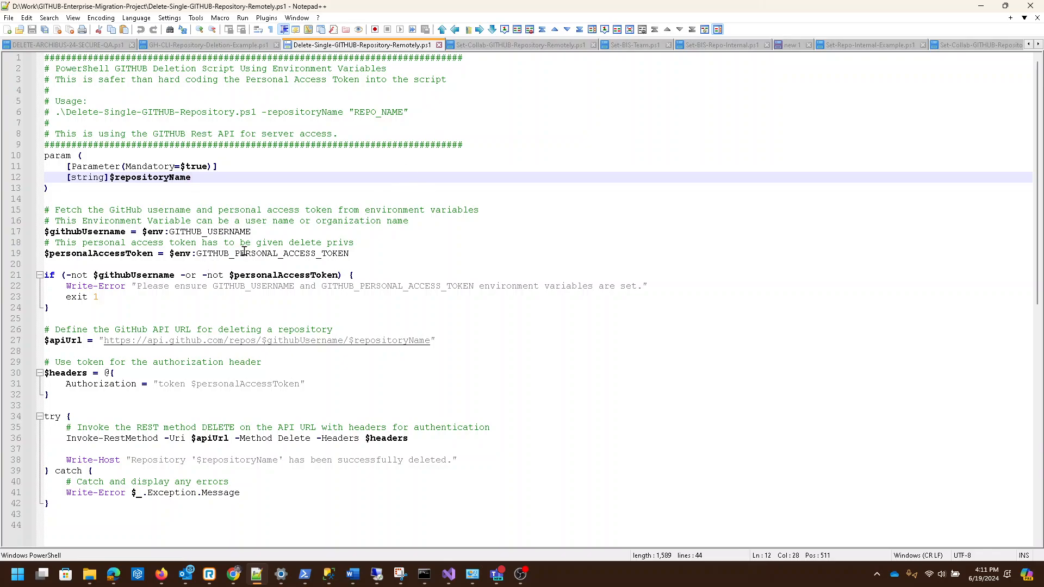
click(256, 231)
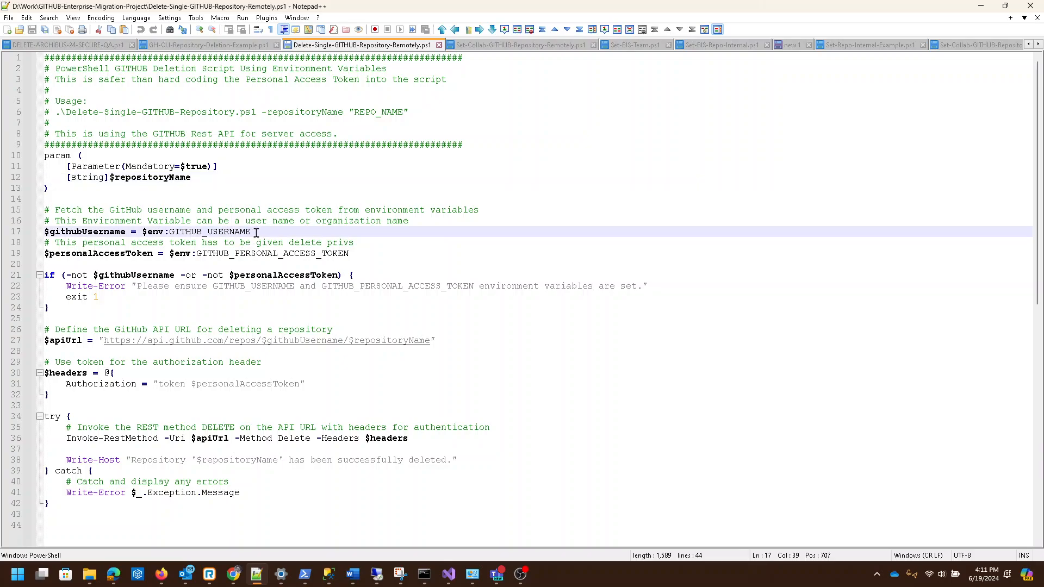
double_click(210, 231)
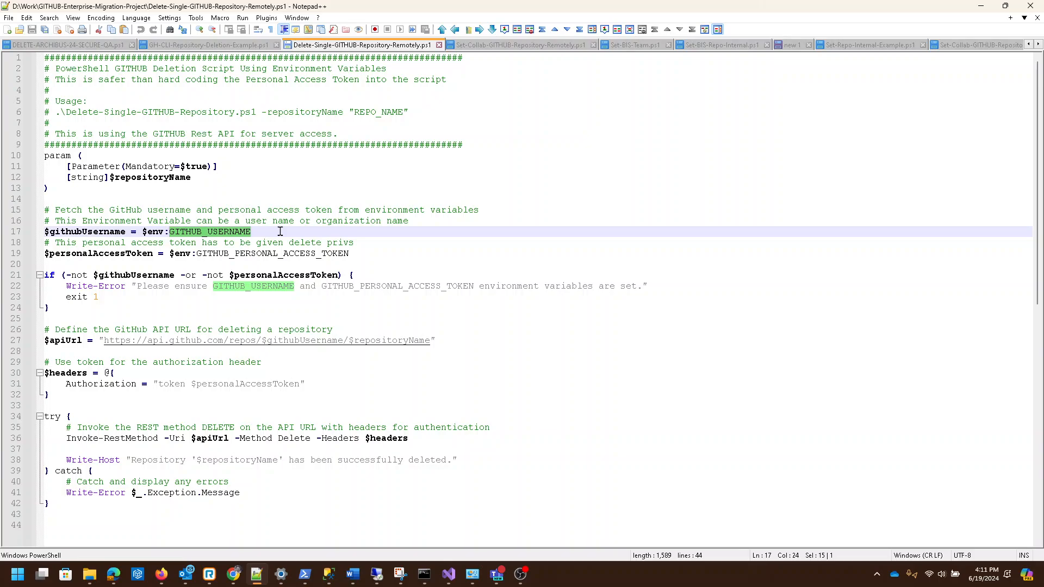
mouse_move(260, 242)
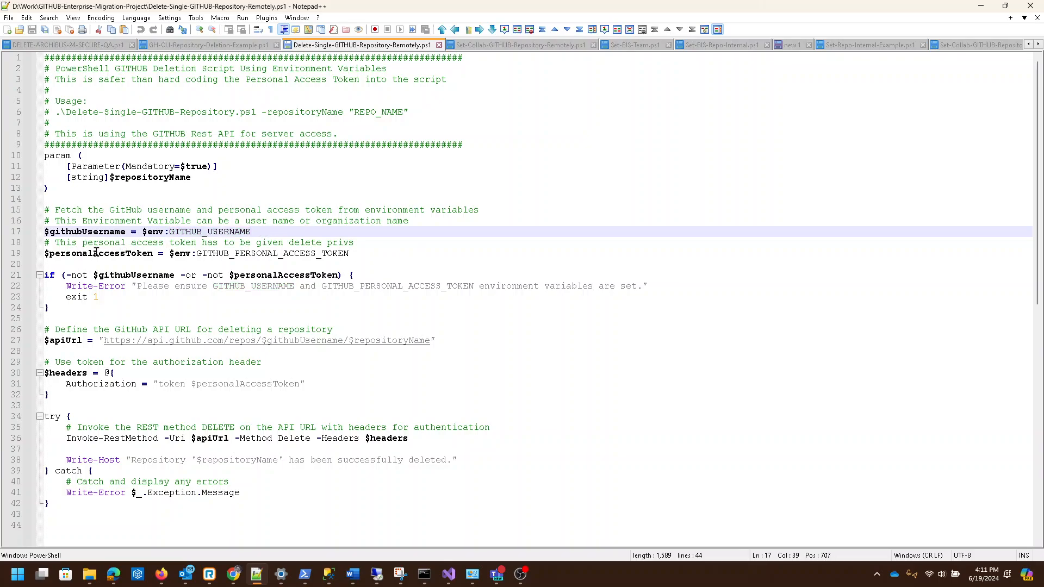
click(198, 254)
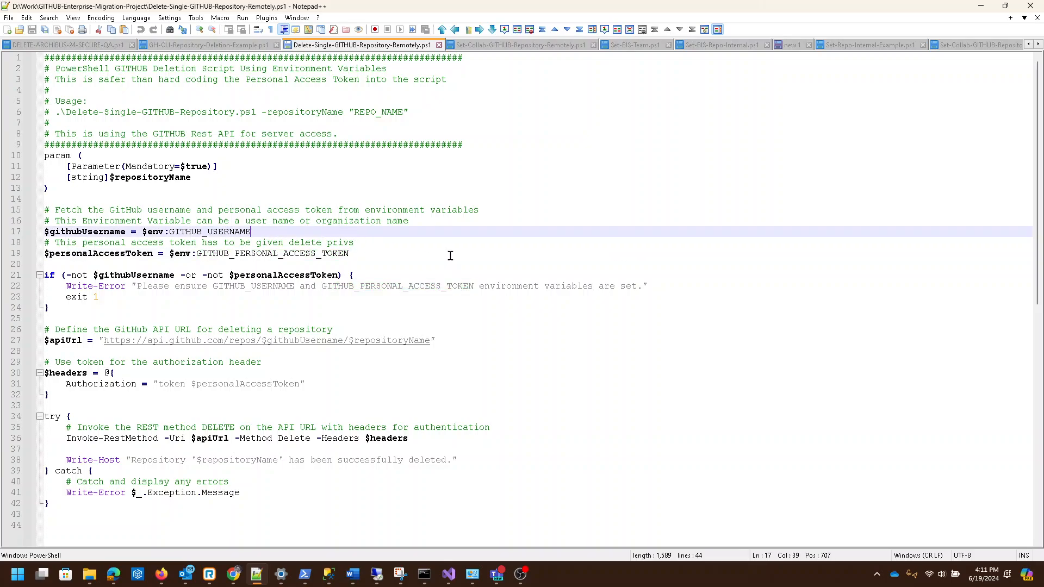
mouse_move(447, 232)
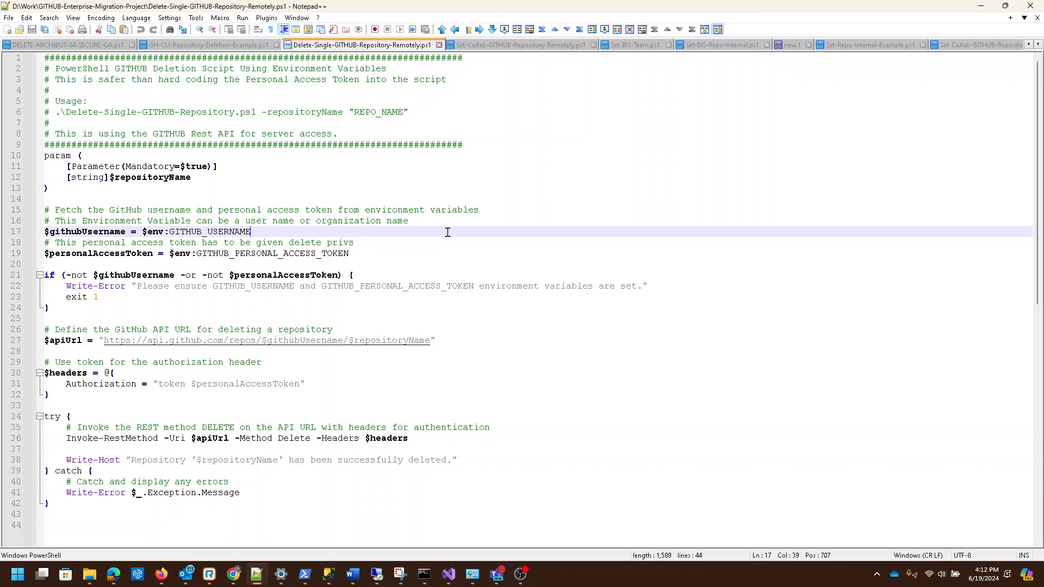
mouse_move(252, 229)
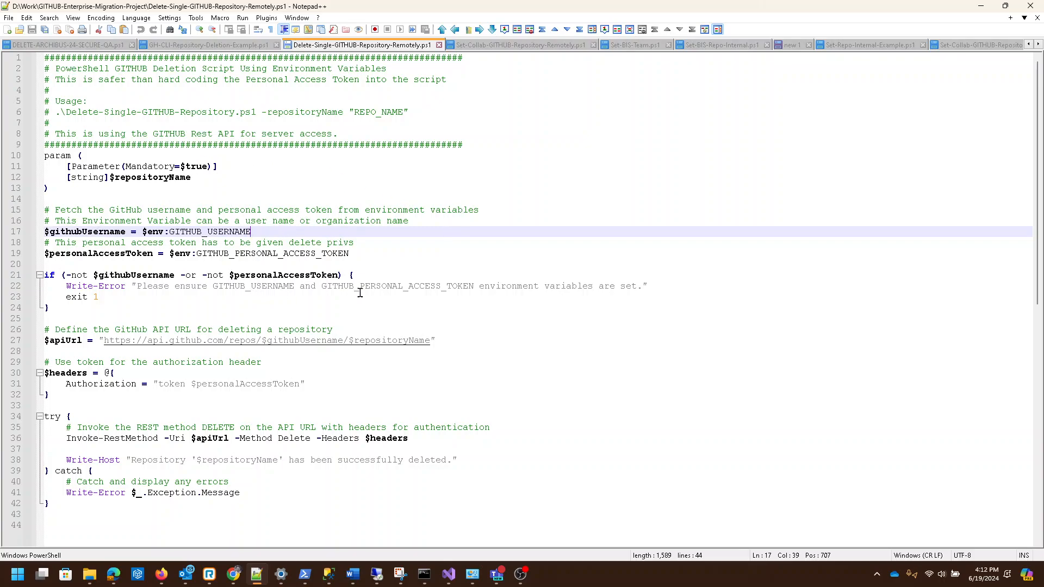
mouse_move(389, 192)
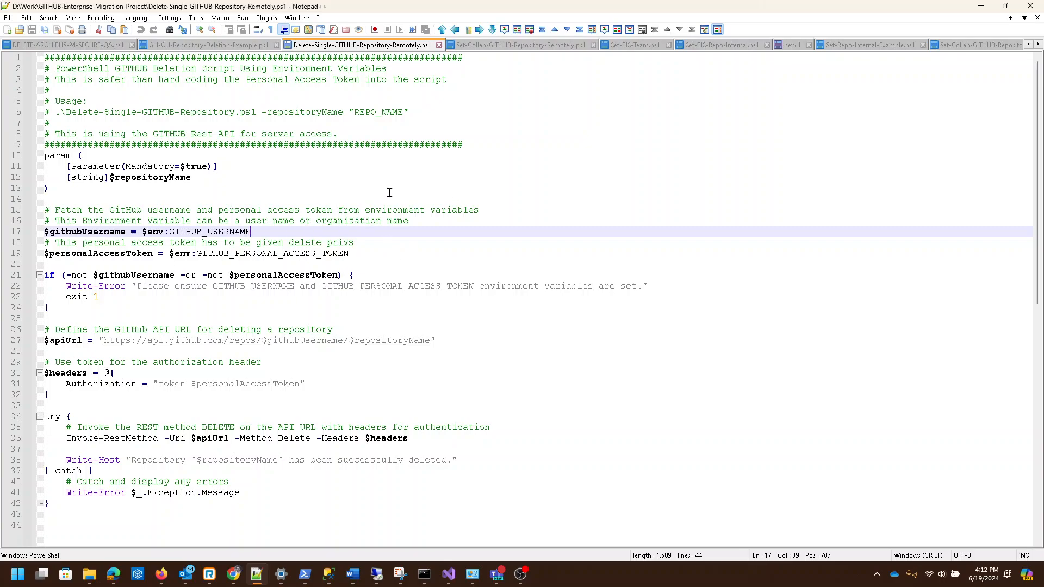
mouse_move(488, 255)
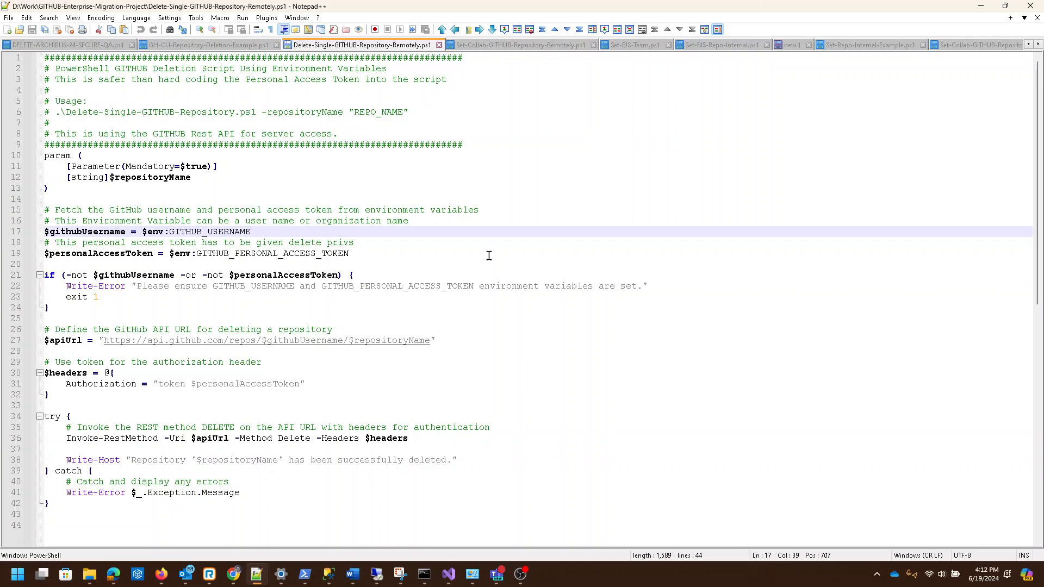
mouse_move(450, 170)
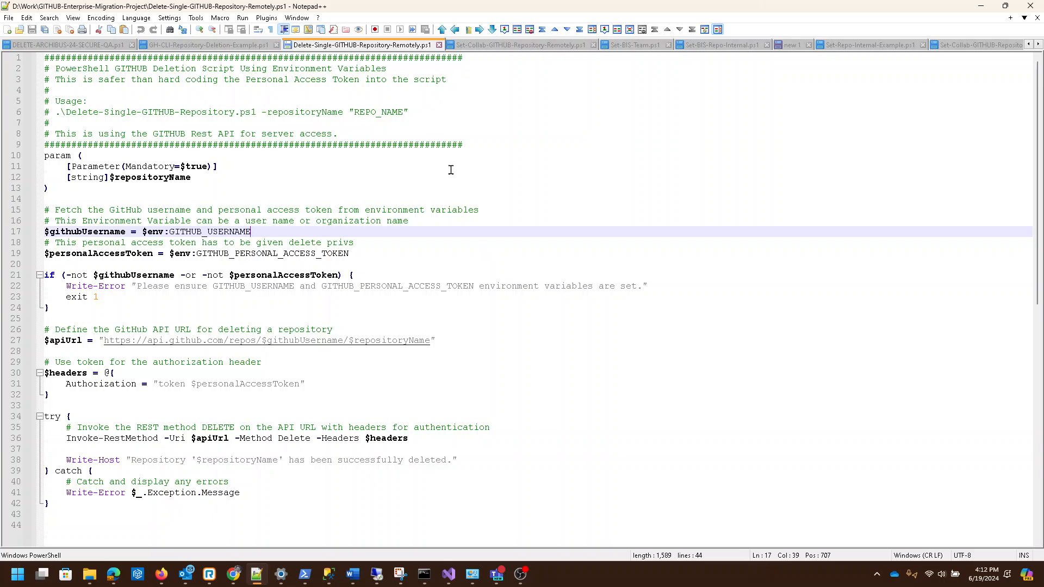
mouse_move(549, 343)
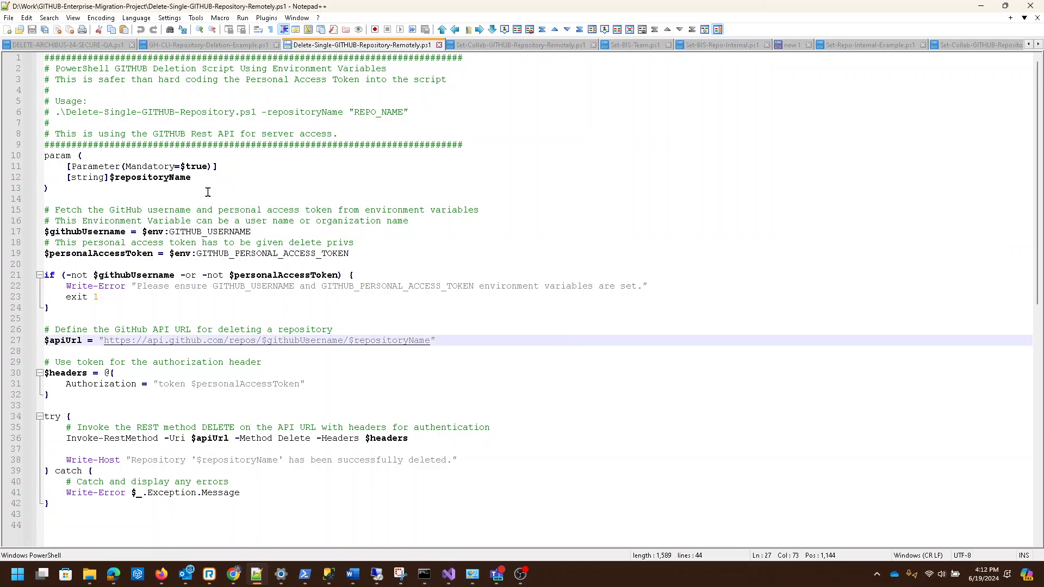
click(191, 177)
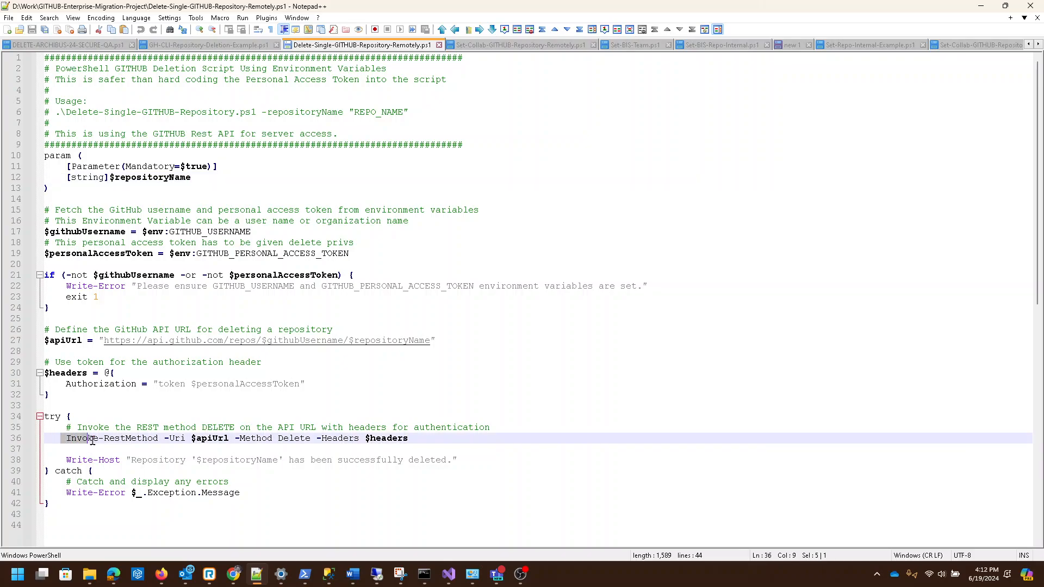
double_click(109, 438)
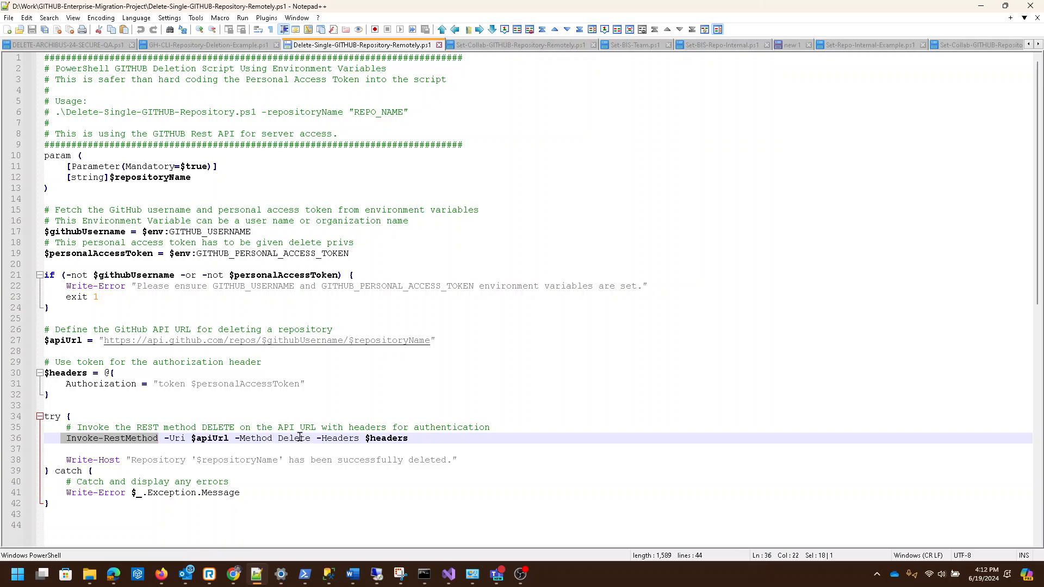
mouse_move(455, 438)
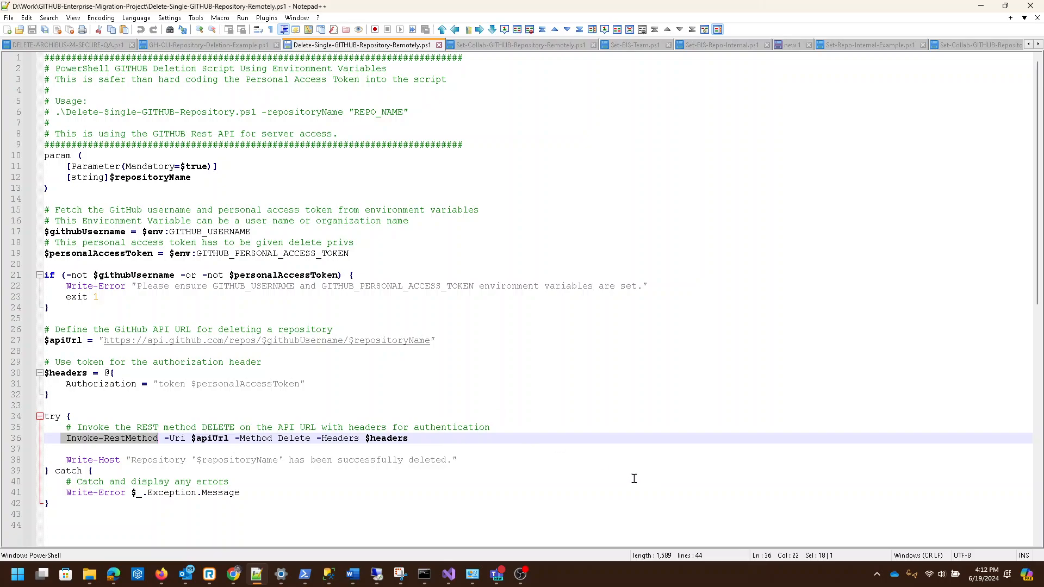
click(256, 459)
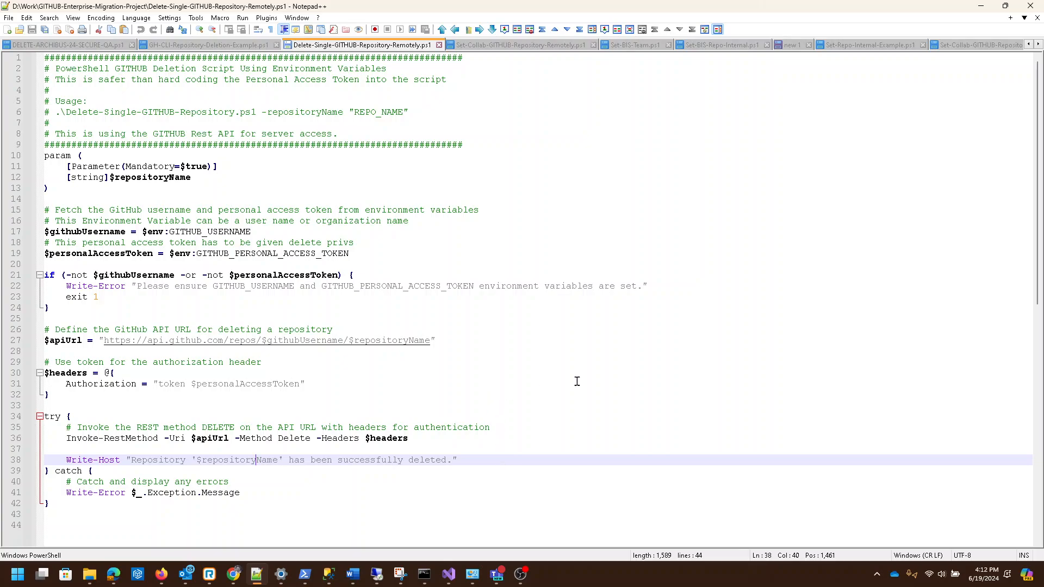
mouse_move(587, 382)
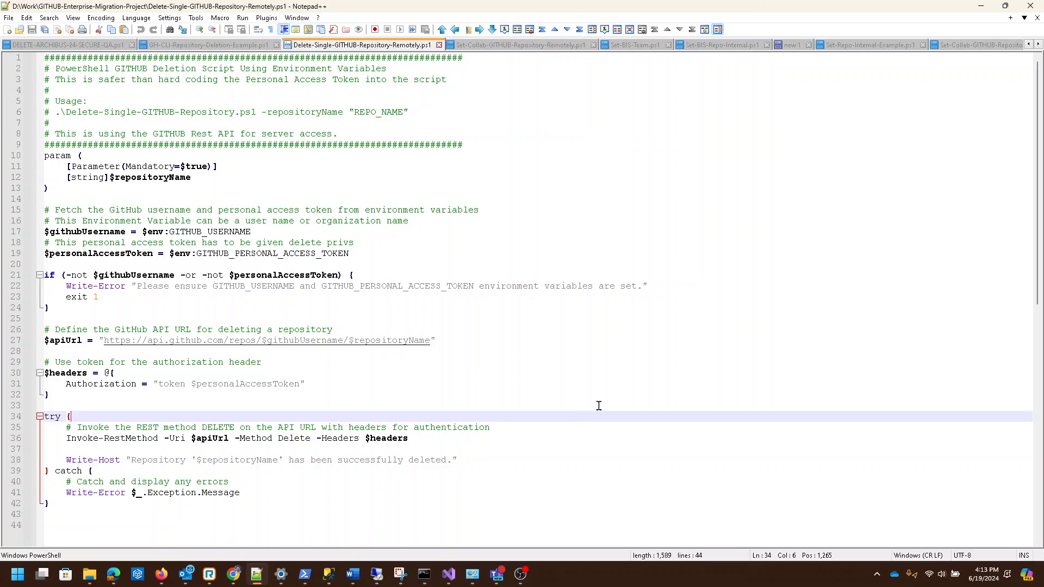
mouse_move(416, 356)
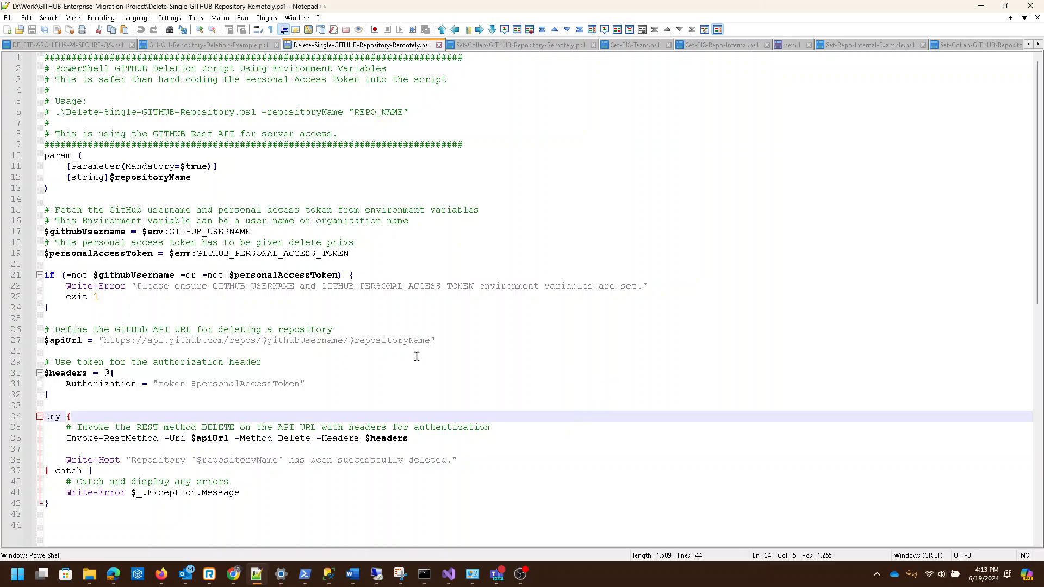
mouse_move(523, 409)
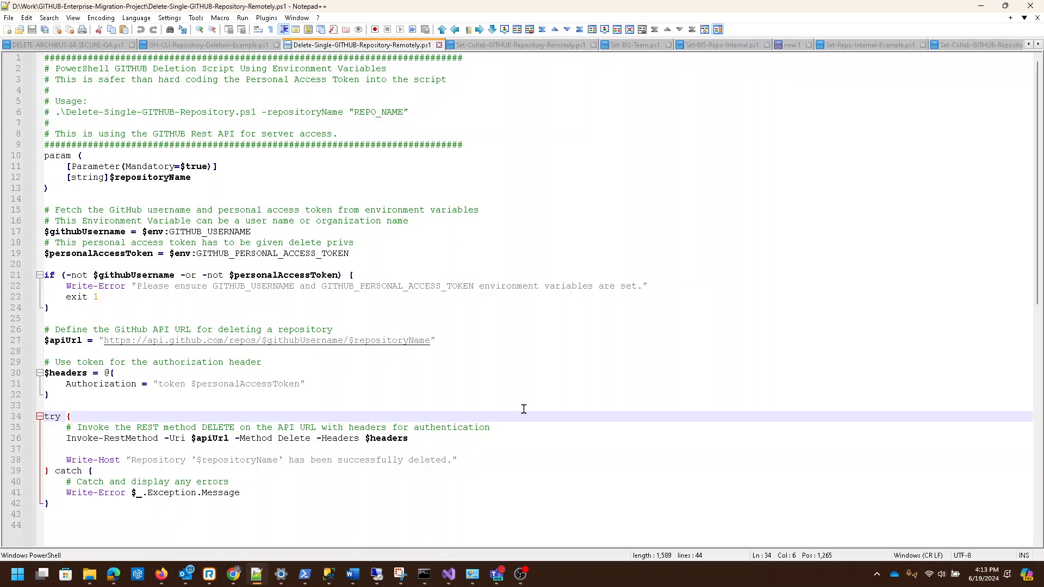
mouse_move(531, 389)
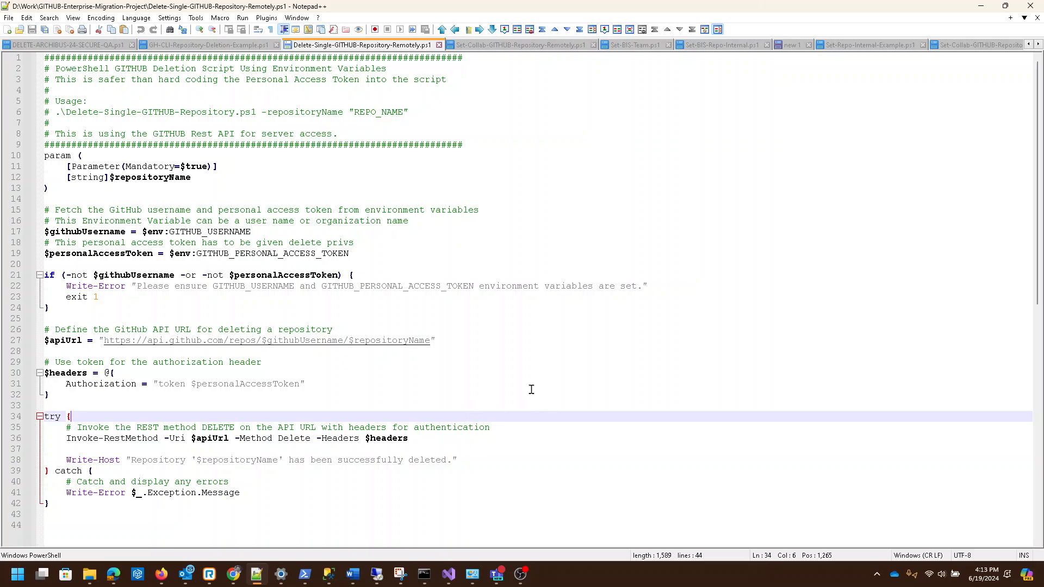
mouse_move(486, 372)
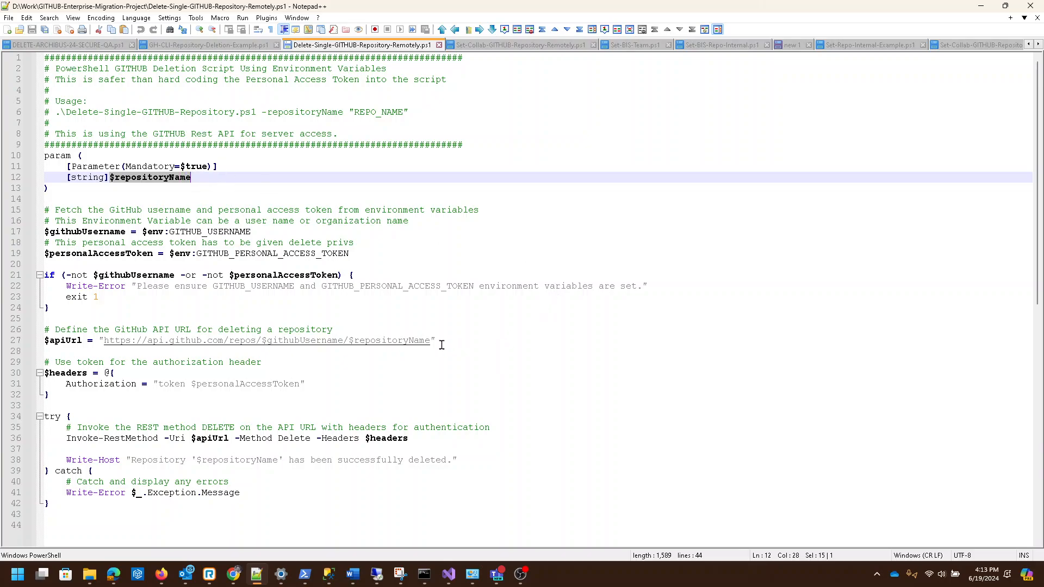
click(431, 341)
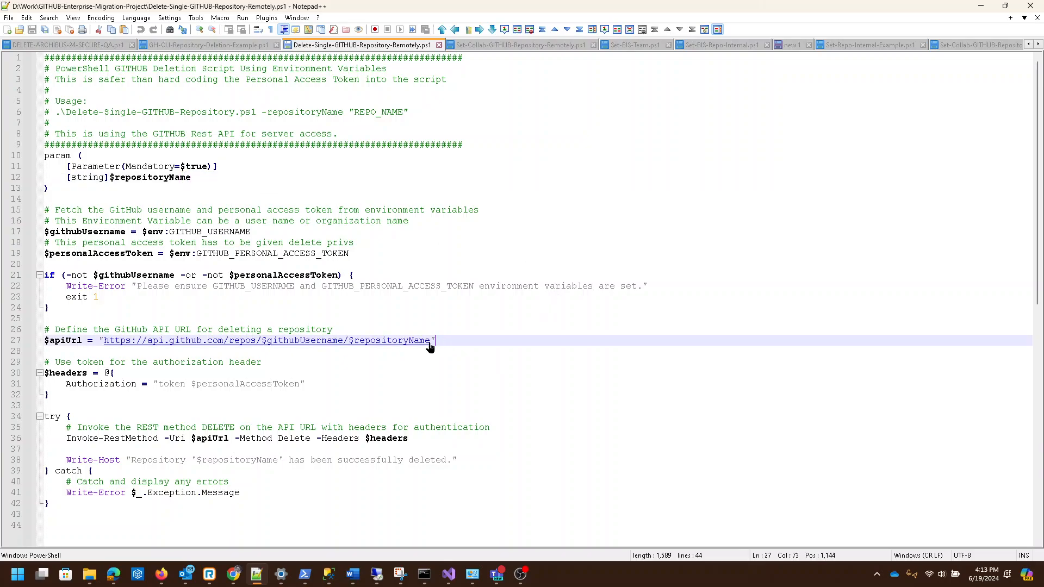
mouse_move(393, 360)
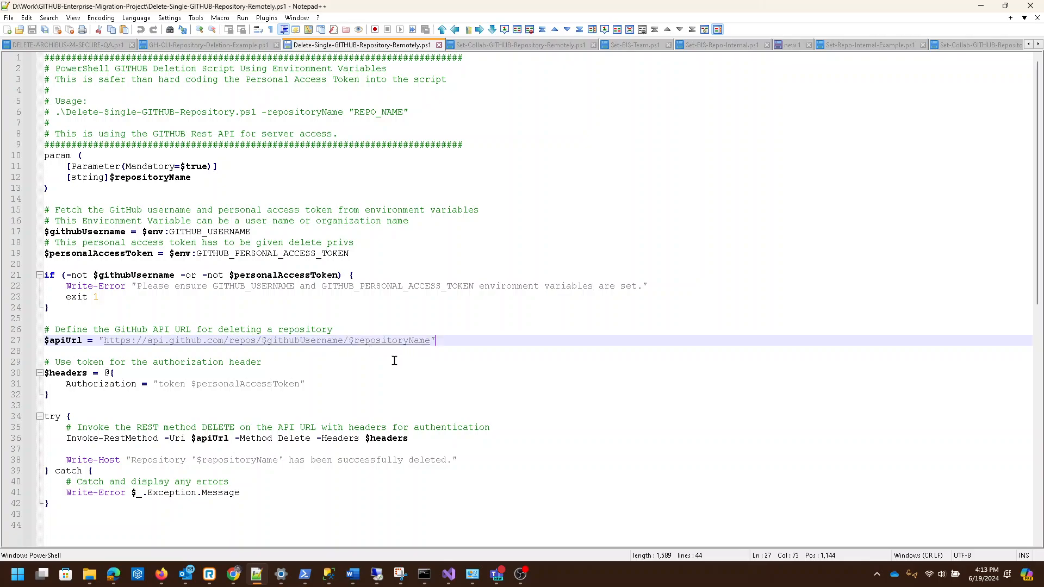
mouse_move(417, 350)
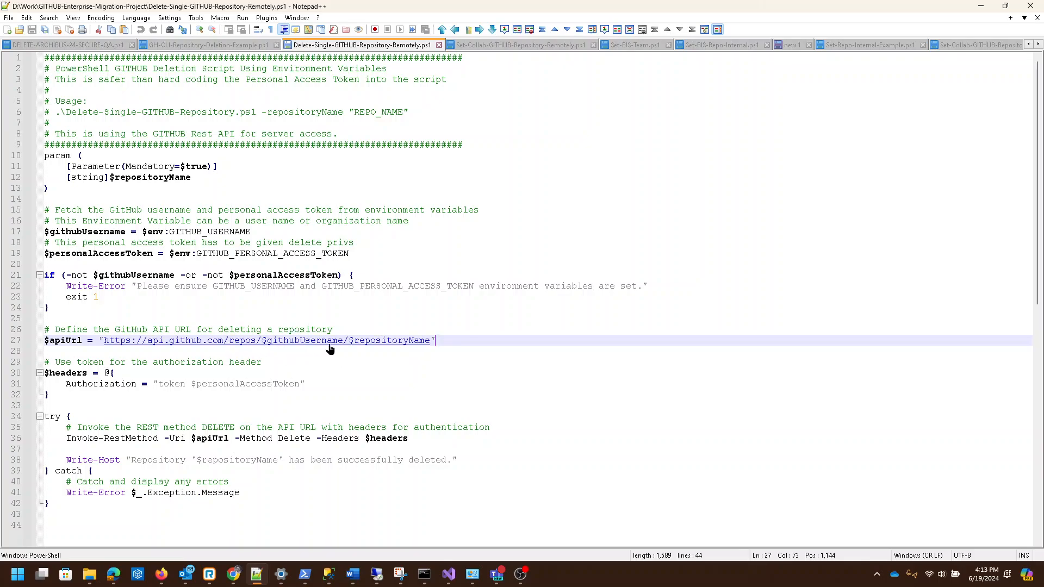
mouse_move(404, 342)
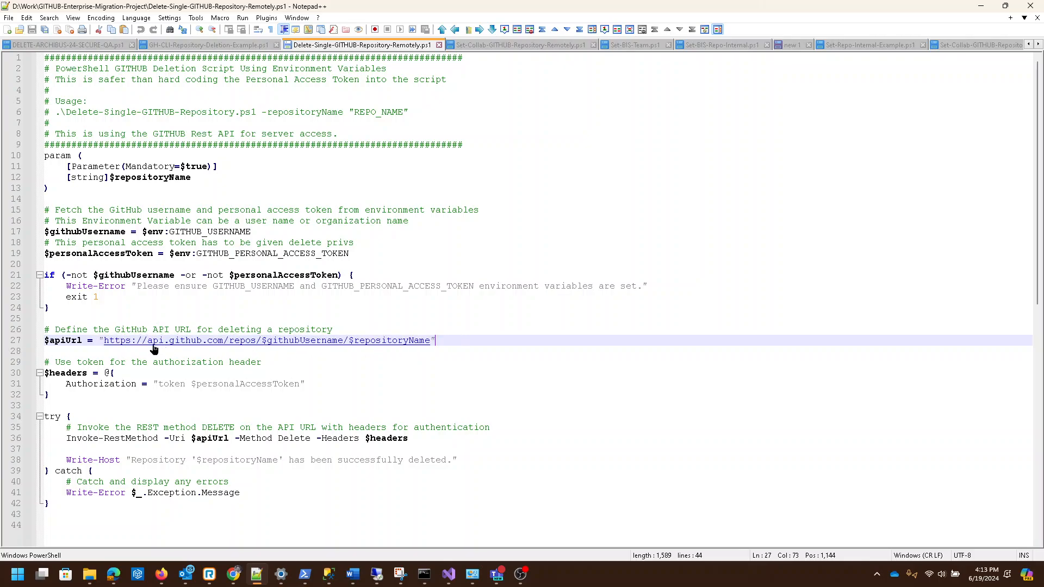
mouse_move(425, 468)
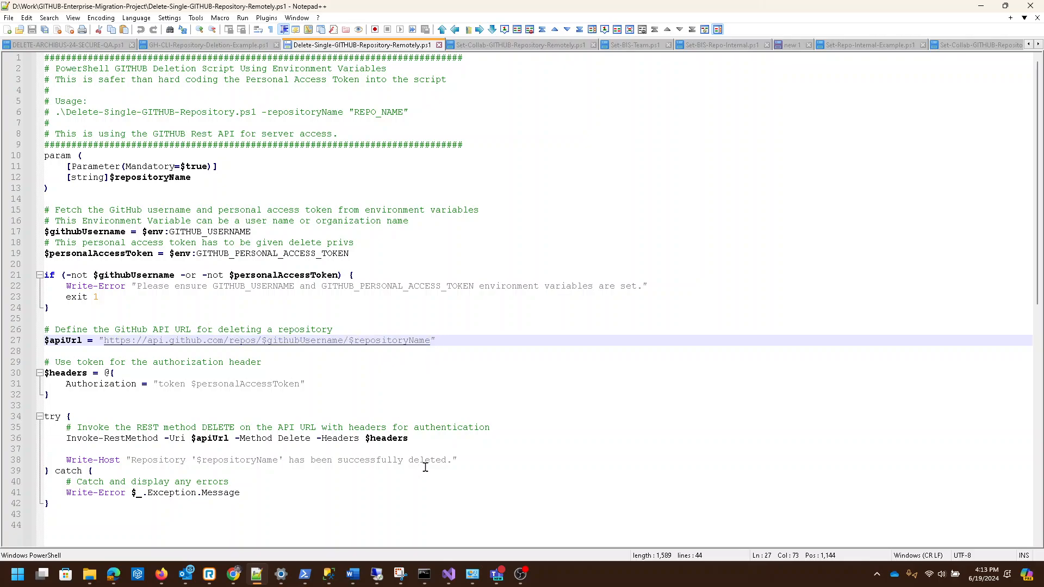
mouse_move(228, 438)
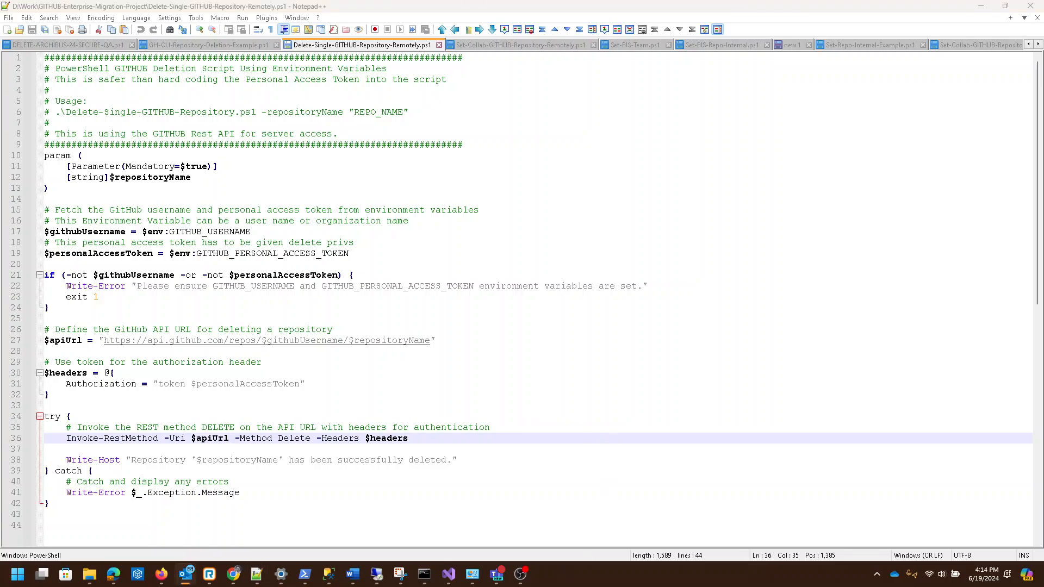
mouse_move(653, 396)
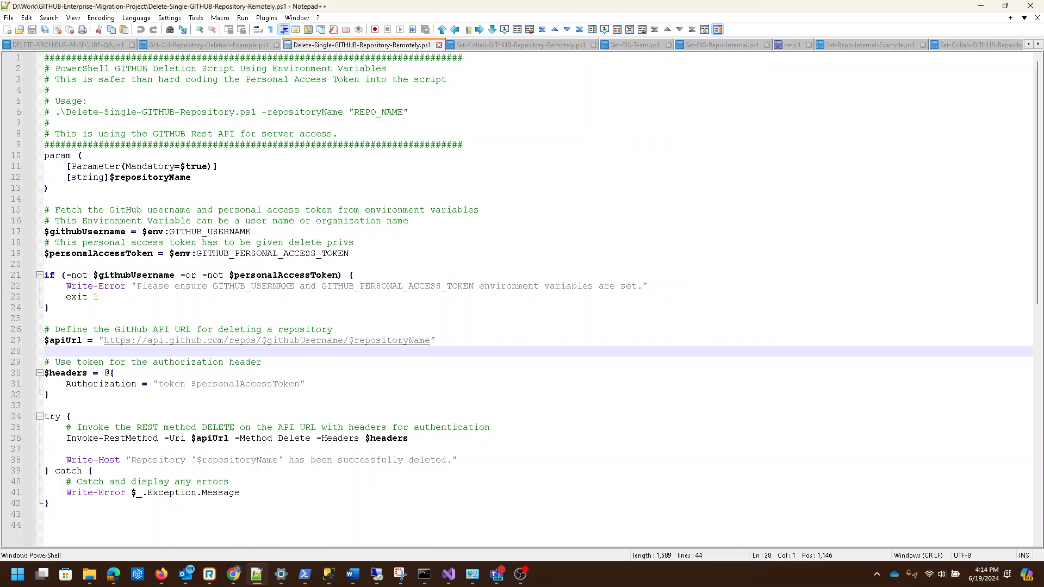
mouse_move(87, 131)
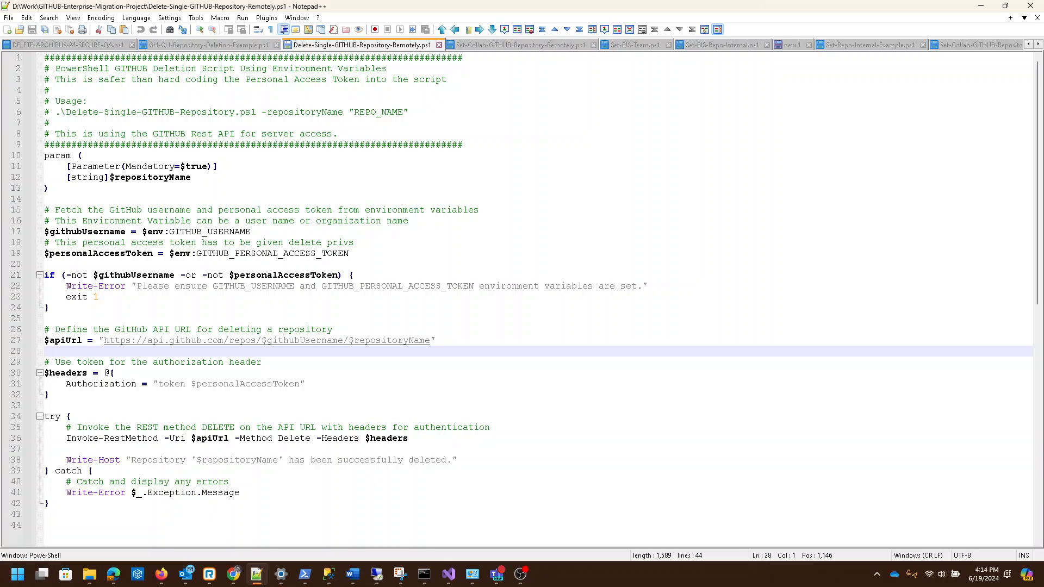
mouse_move(588, 182)
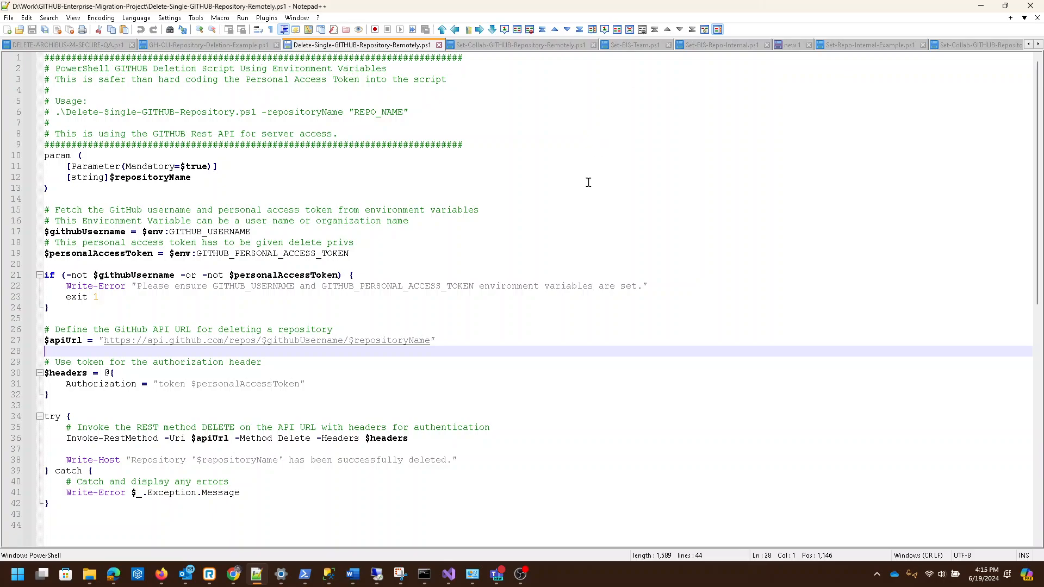
mouse_move(827, 275)
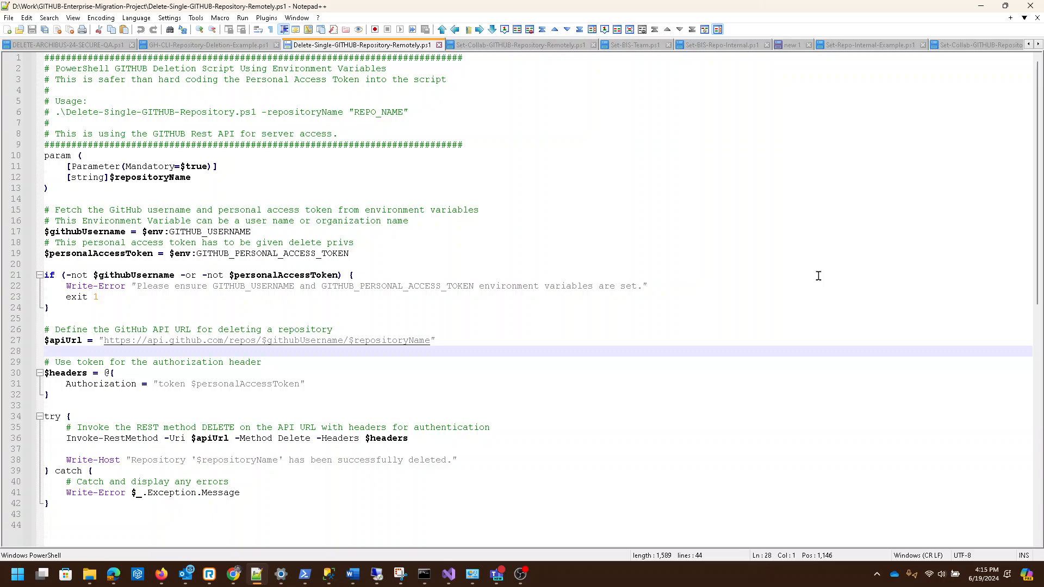
click(45, 352)
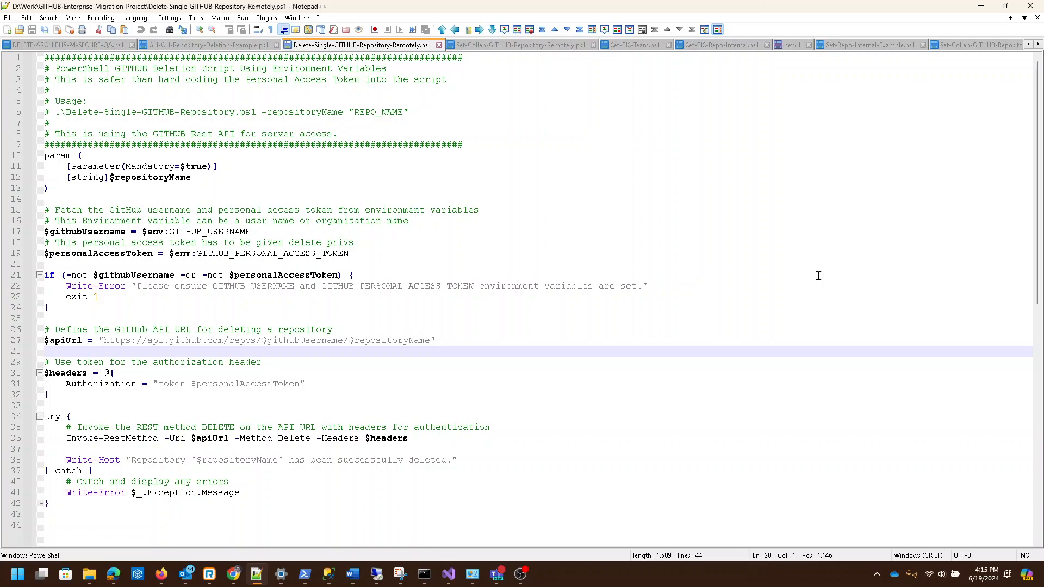
click(44, 352)
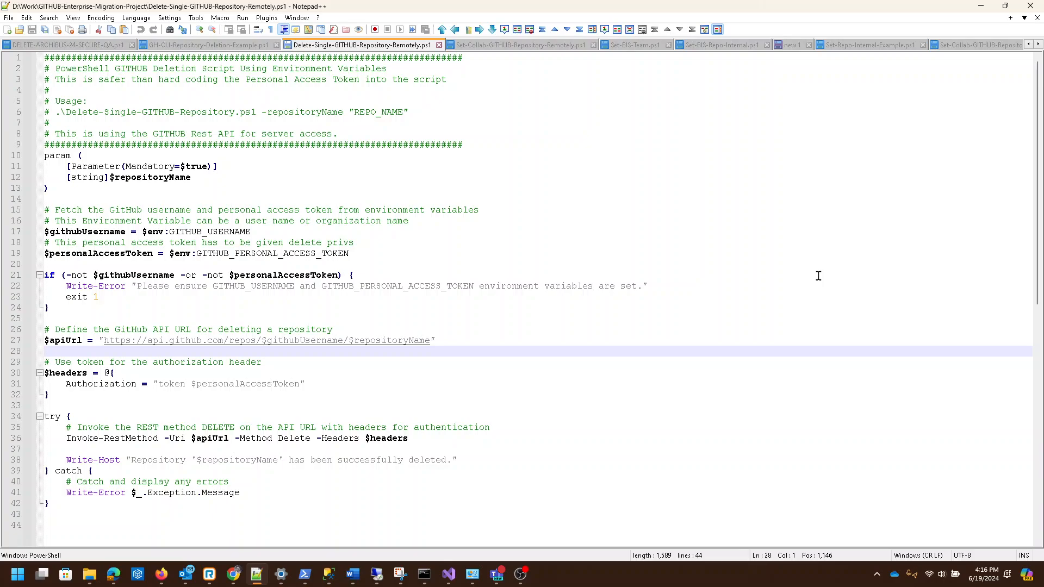
click(45, 352)
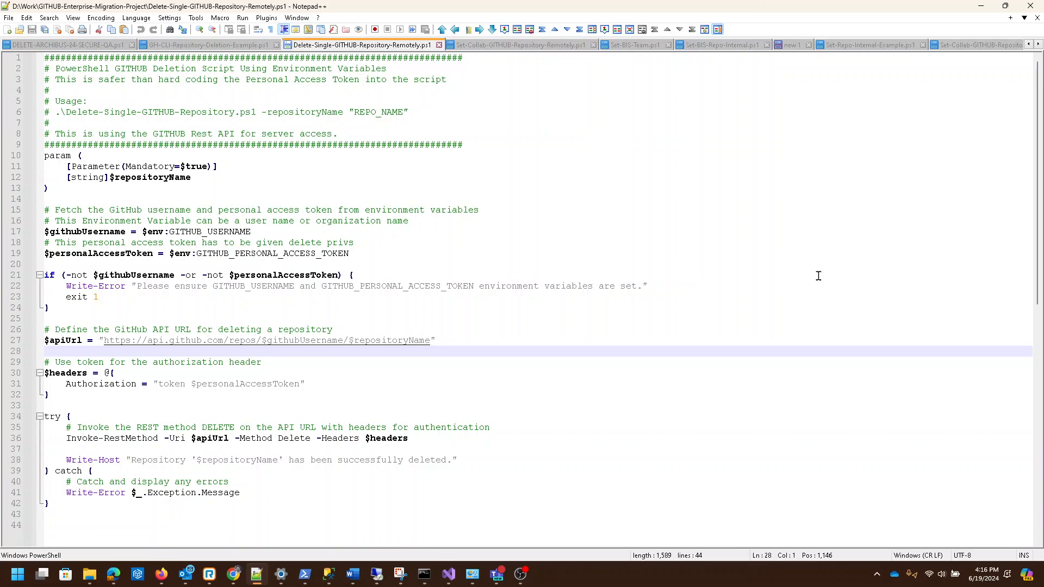
click(45, 351)
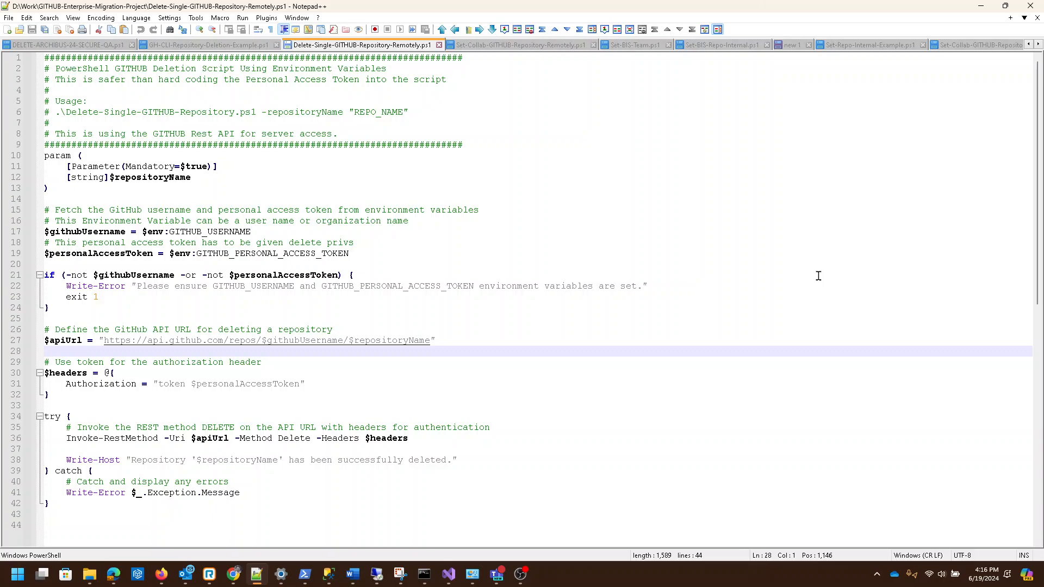
click(44, 351)
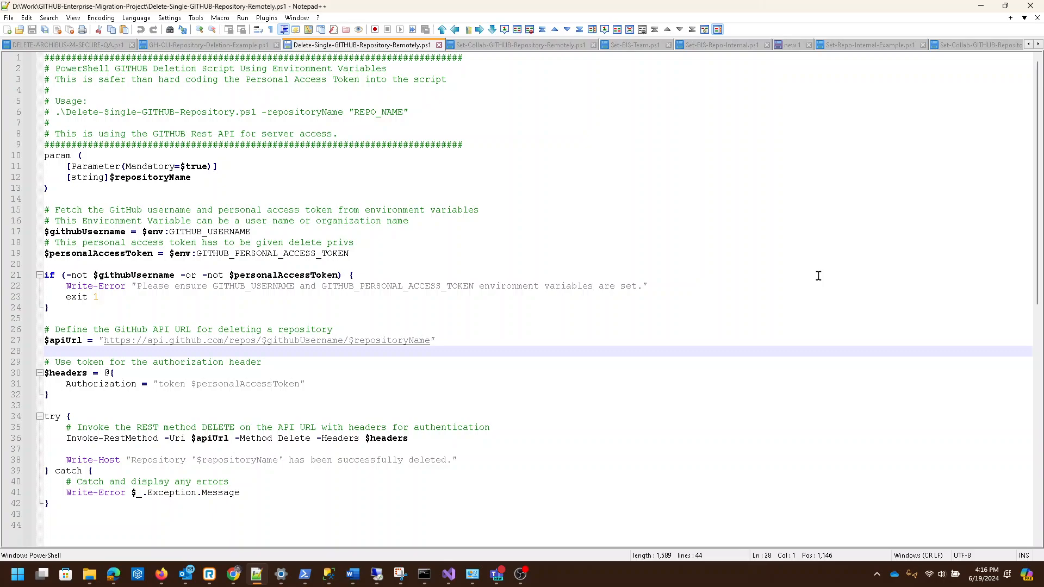
click(44, 351)
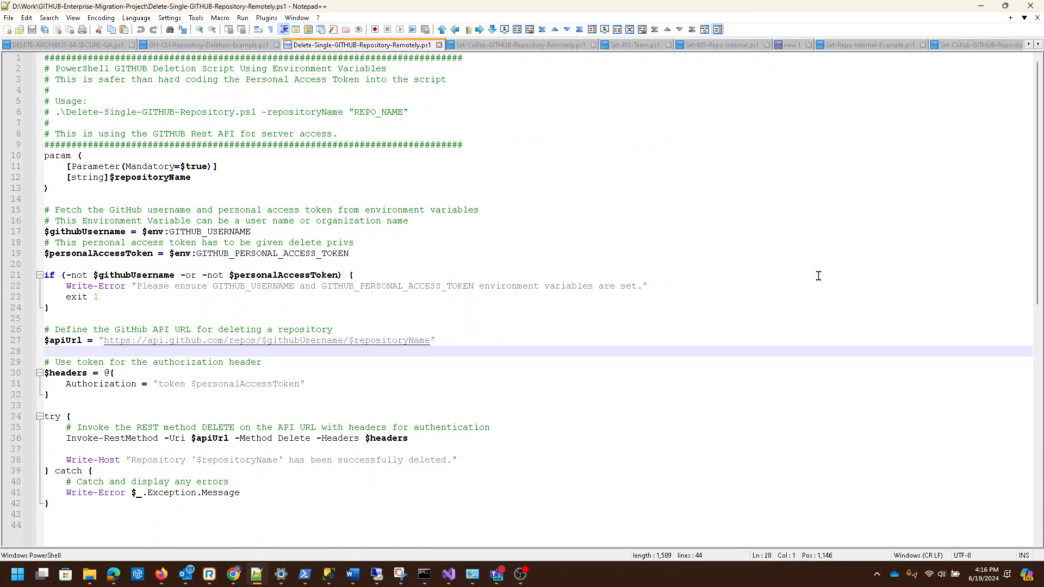
click(45, 351)
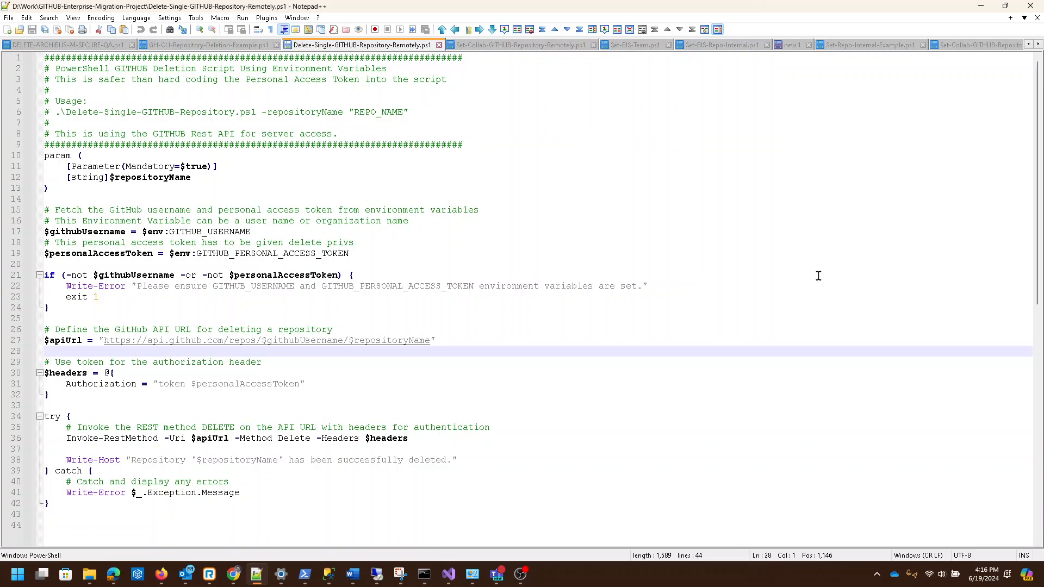
click(44, 352)
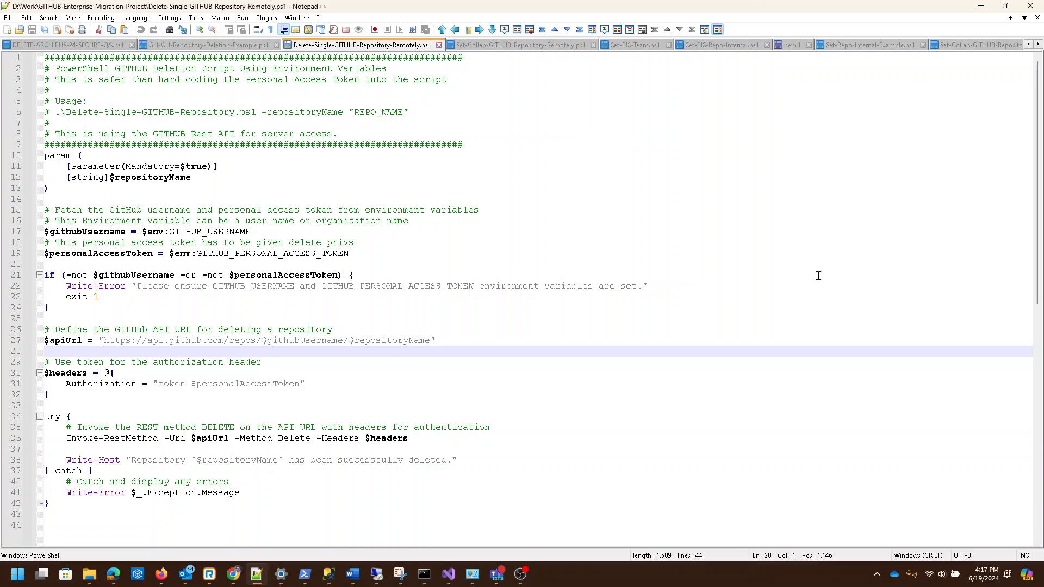
click(45, 352)
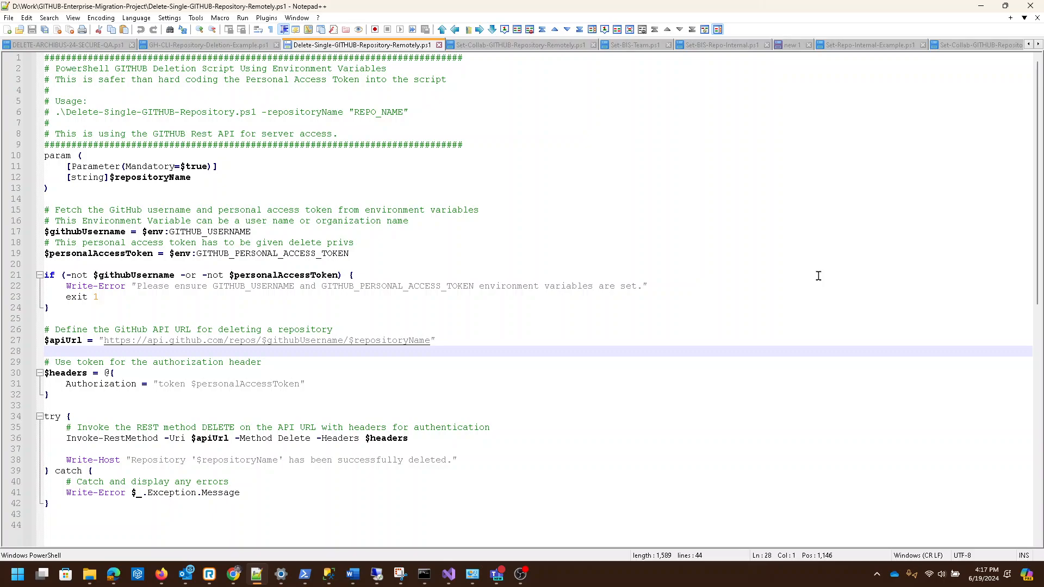
click(44, 352)
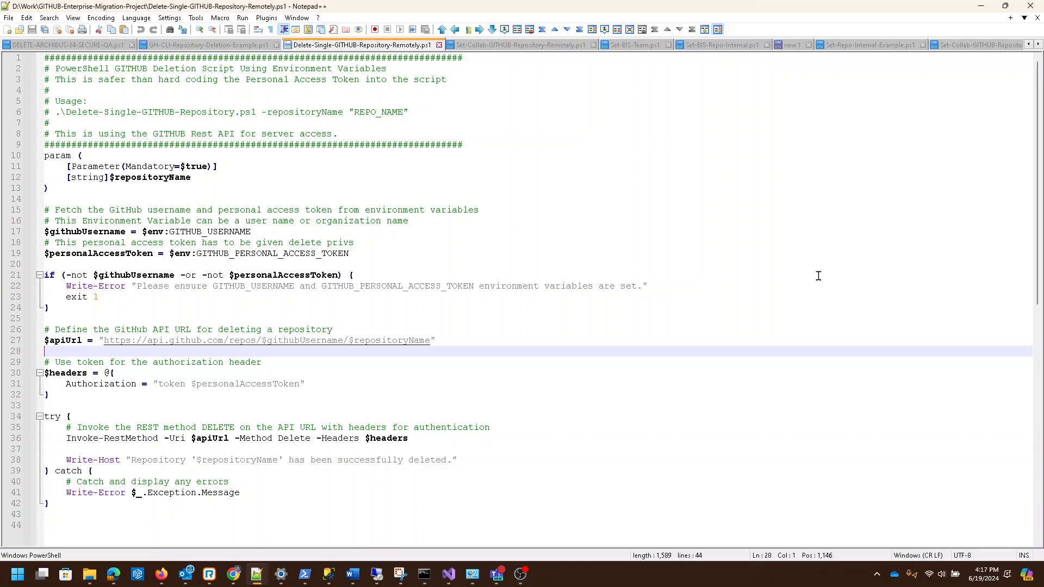
mouse_move(745, 259)
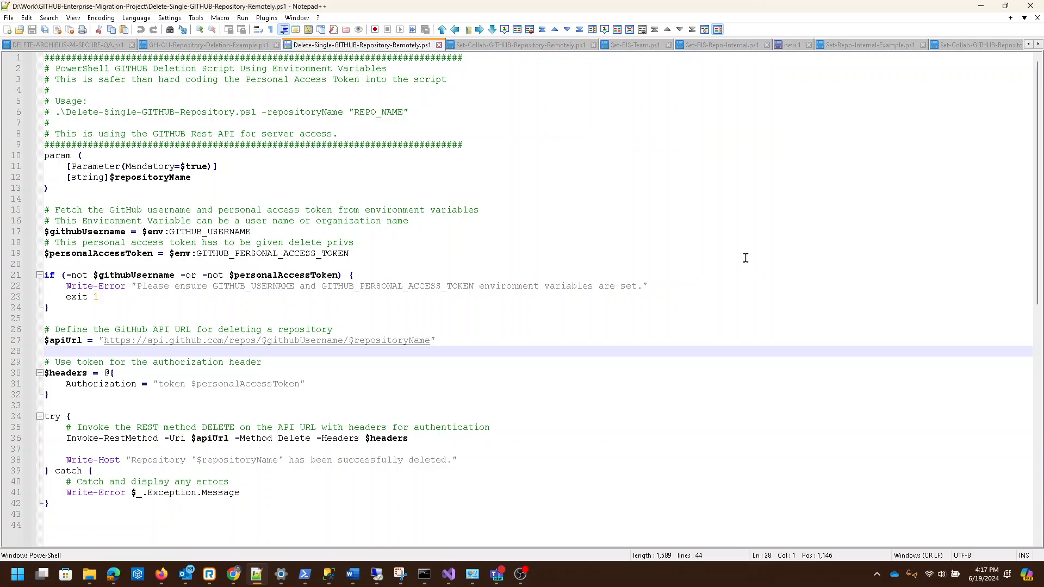
mouse_move(744, 255)
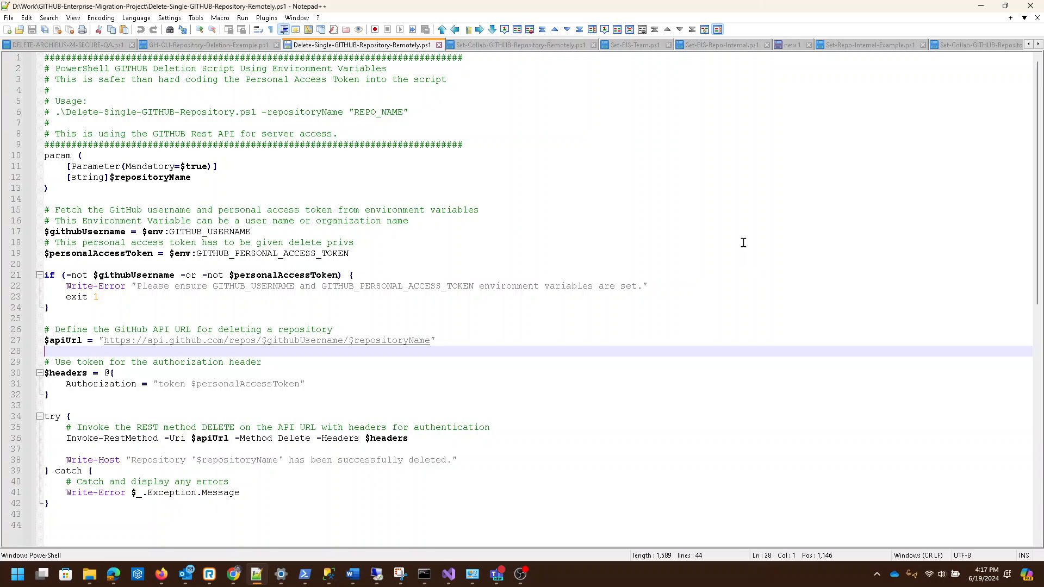
mouse_move(753, 233)
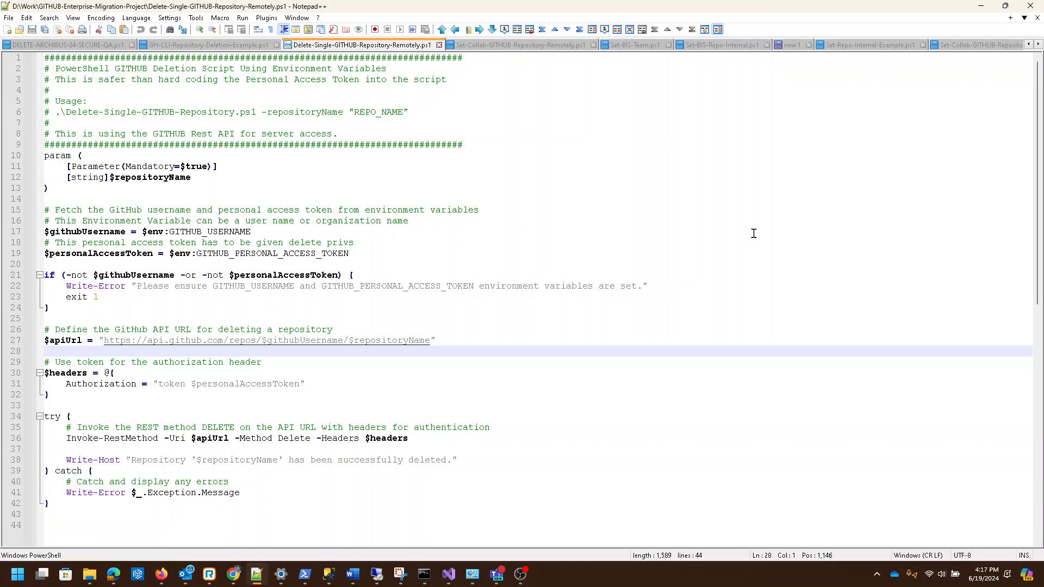